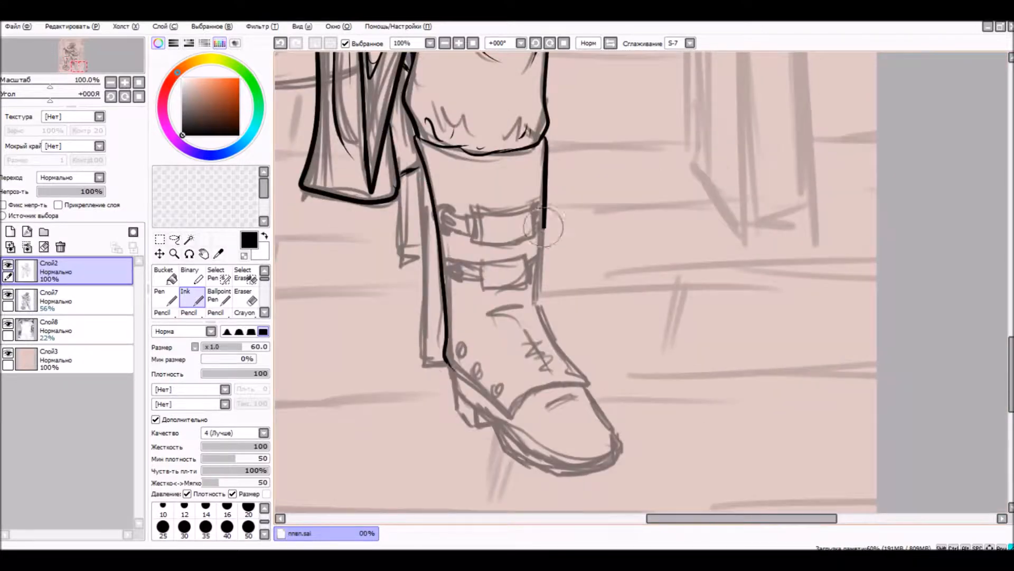
# Step: Zoom out from the inked boot to trace the barrel outline and staves
pyautogui.scroll(-3)
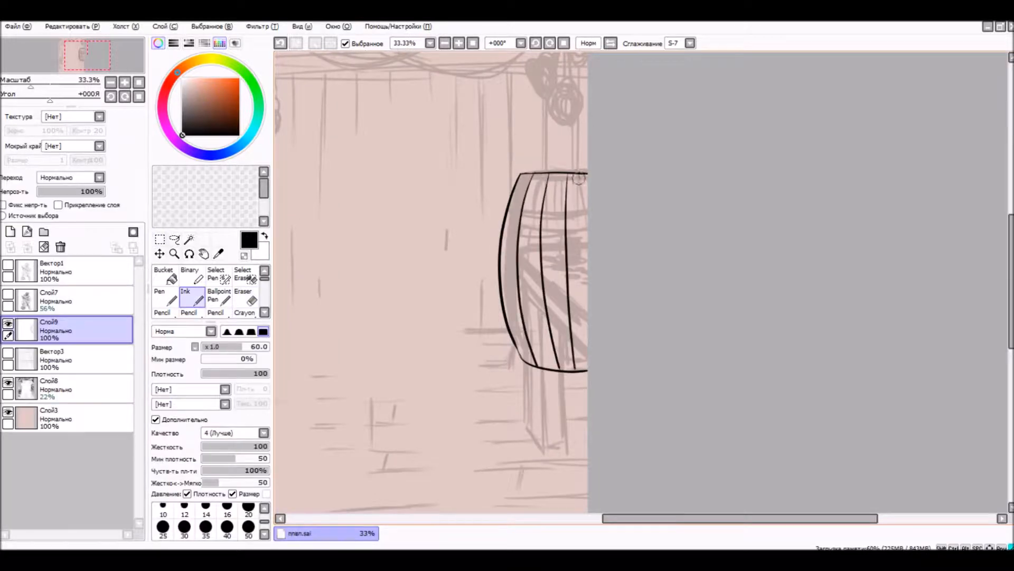
# Step: Draw the wall planks, beams and garlic bundle, with brown rope strokes
pyautogui.click(52, 359)
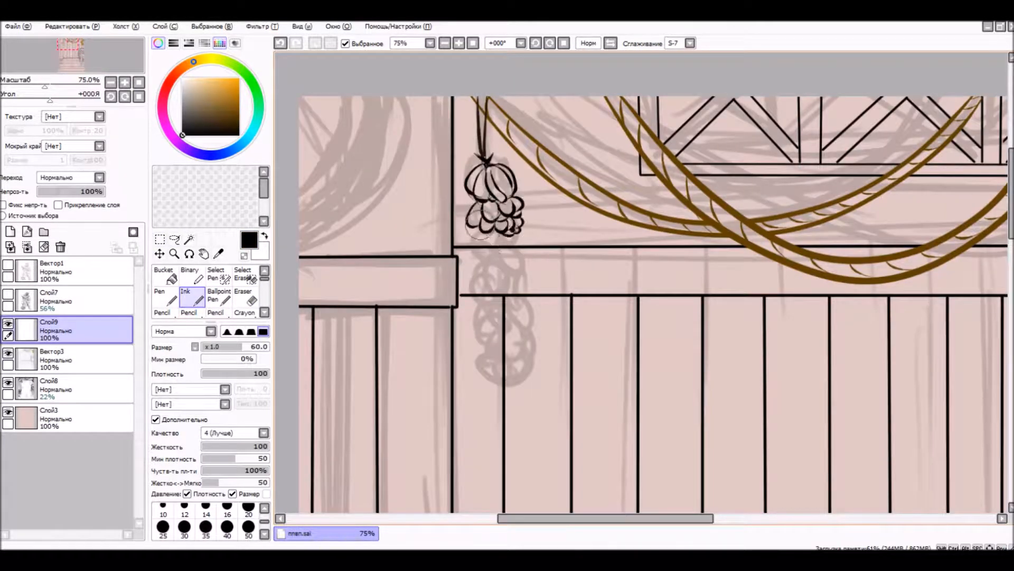
pyautogui.moveTo(498, 233); pyautogui.dragTo(505, 382)
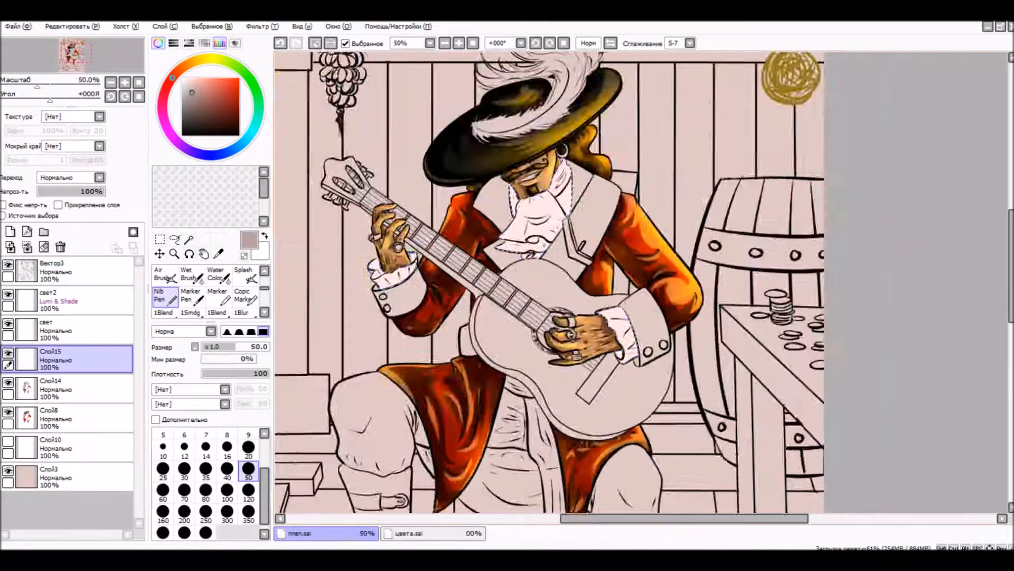
# Step: Zoom in on the pirate and guitar to check the coloring details
pyautogui.click(459, 43)
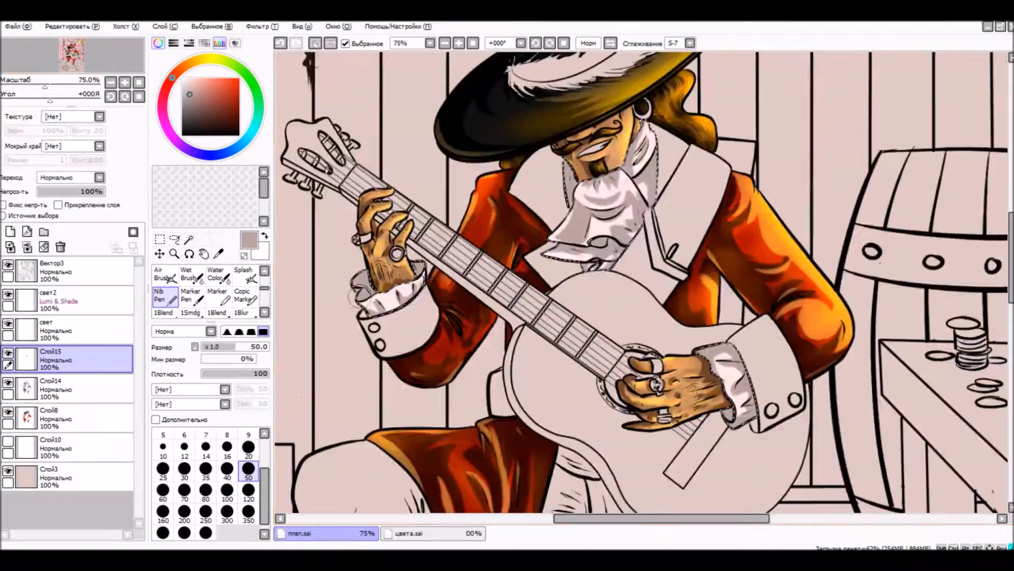